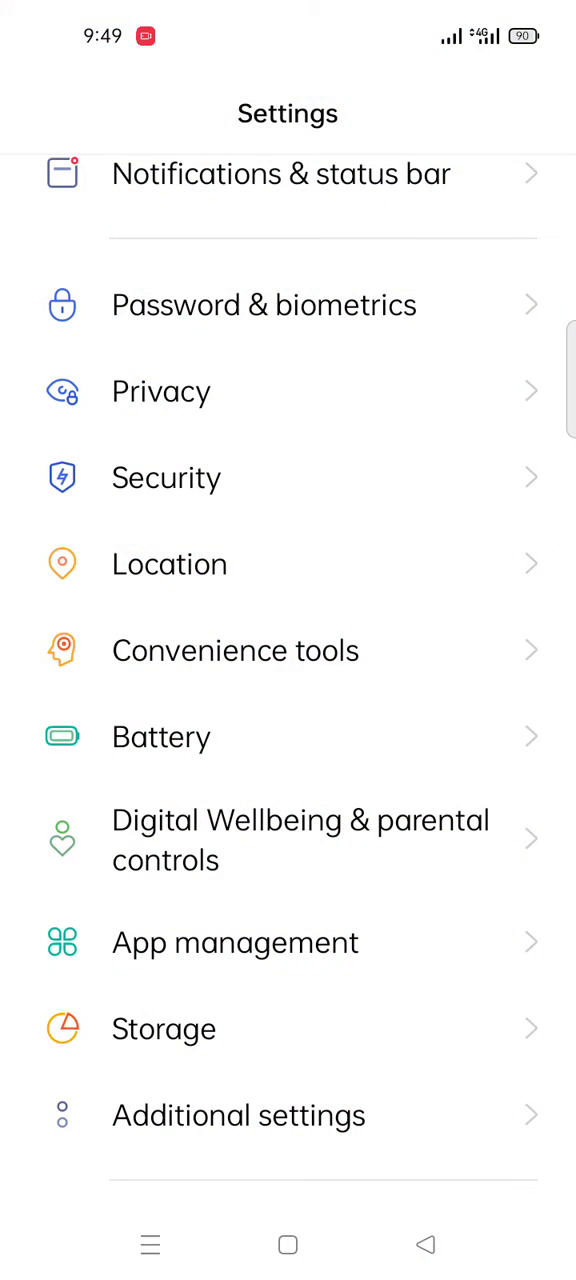
- Scroll the Settings list and go into App management
scroll("down", 3)
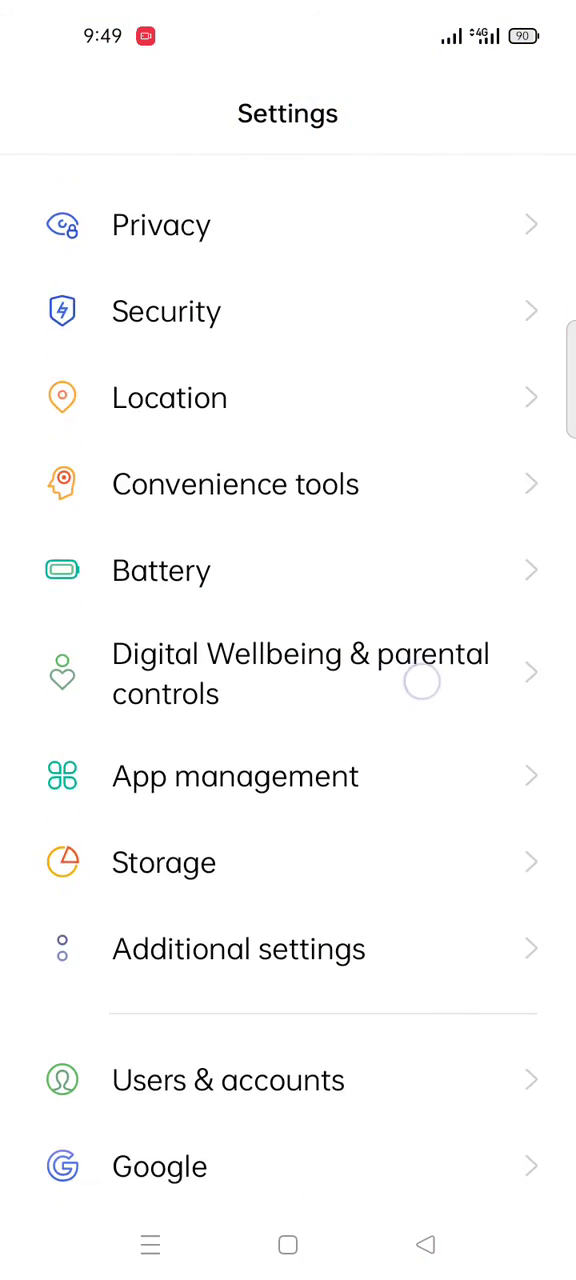
scroll("up", 3)
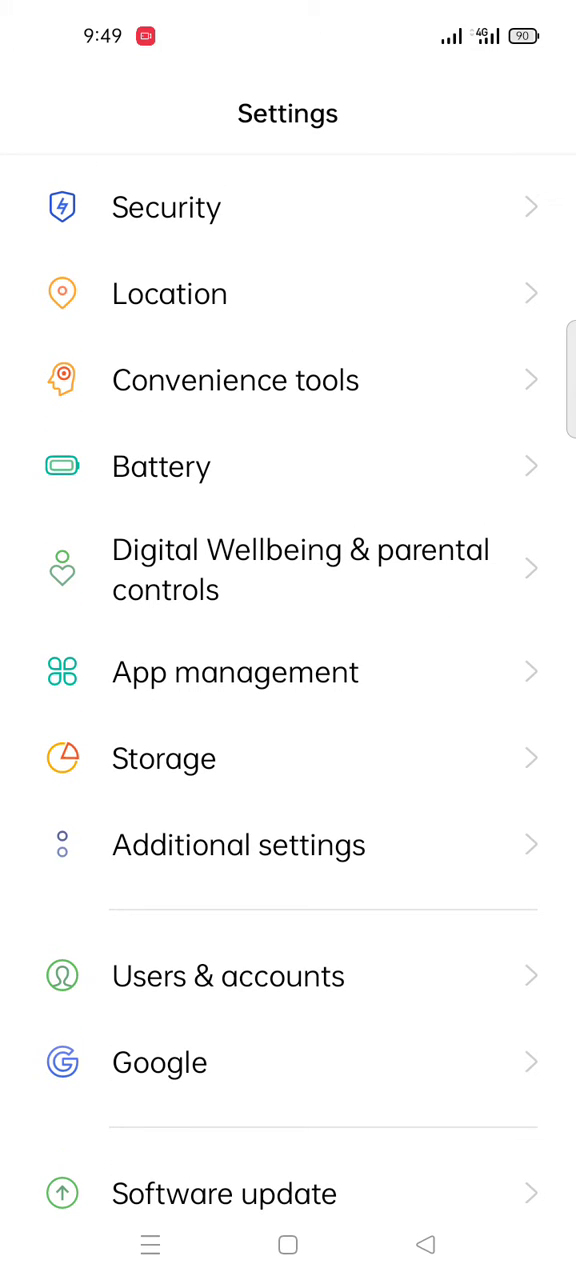
left_click(235, 672)
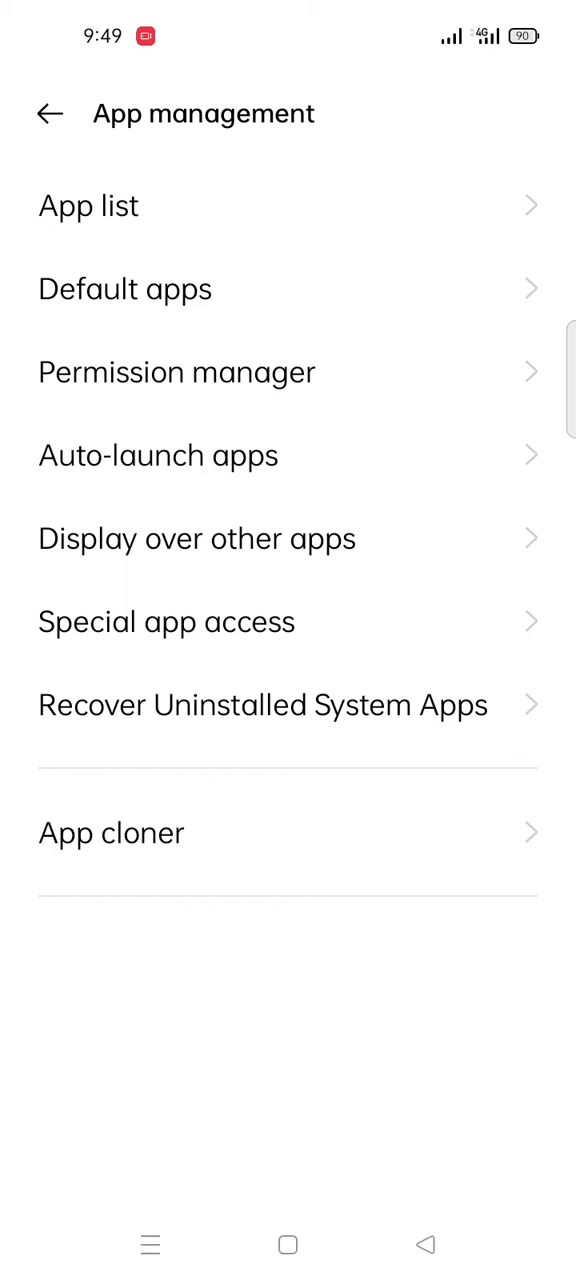
- Open the app list and scroll down to Messenger's Clear data confirmation
left_click(89, 205)
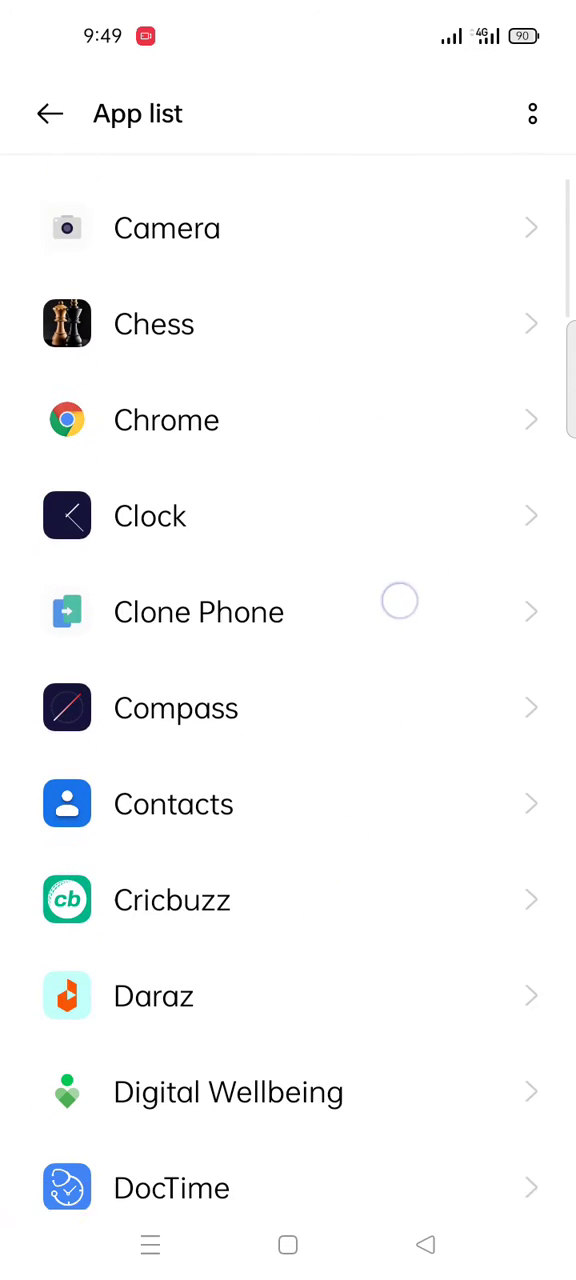
scroll("down", 3)
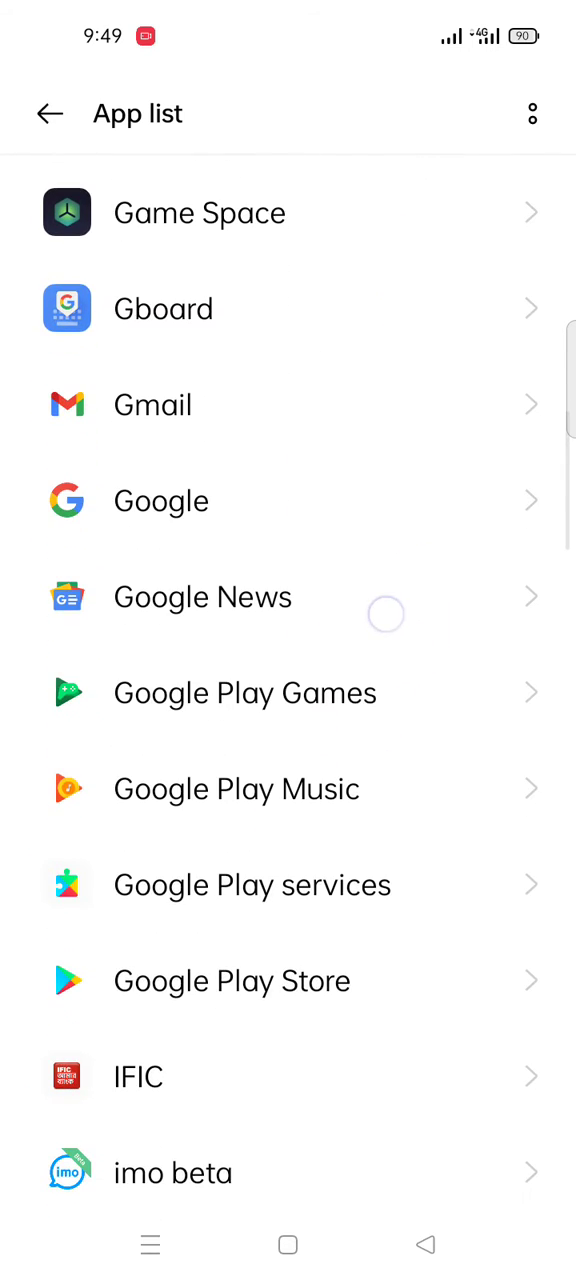
scroll("down", 3)
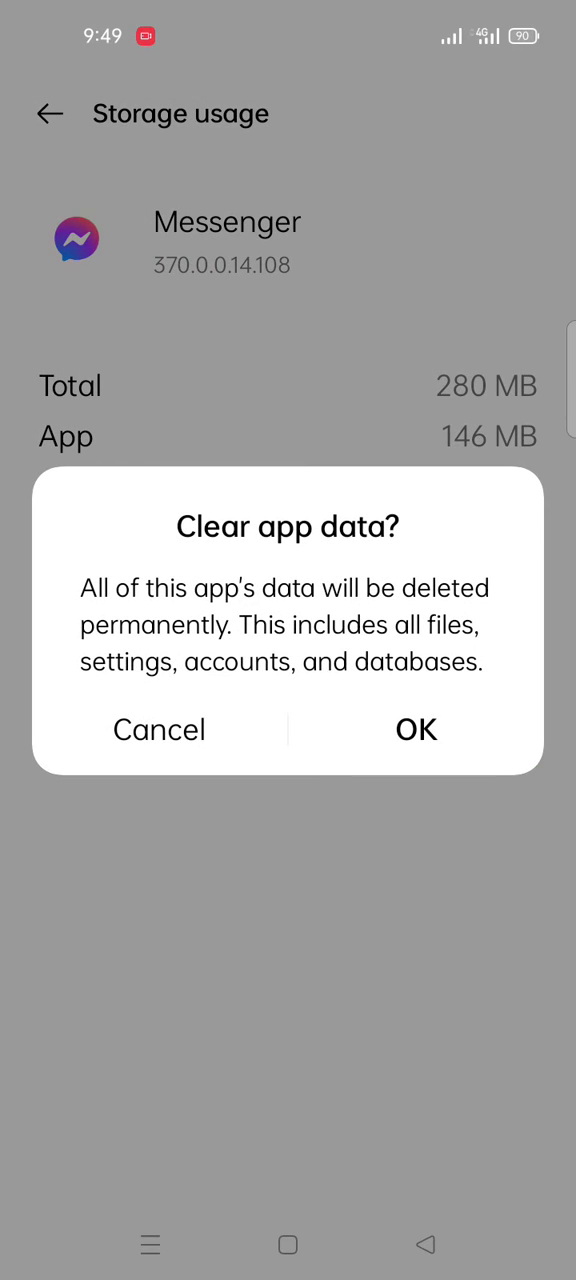
- Confirm clearing Messenger's data so data and cache read 0 B, then go home
left_click(416, 729)
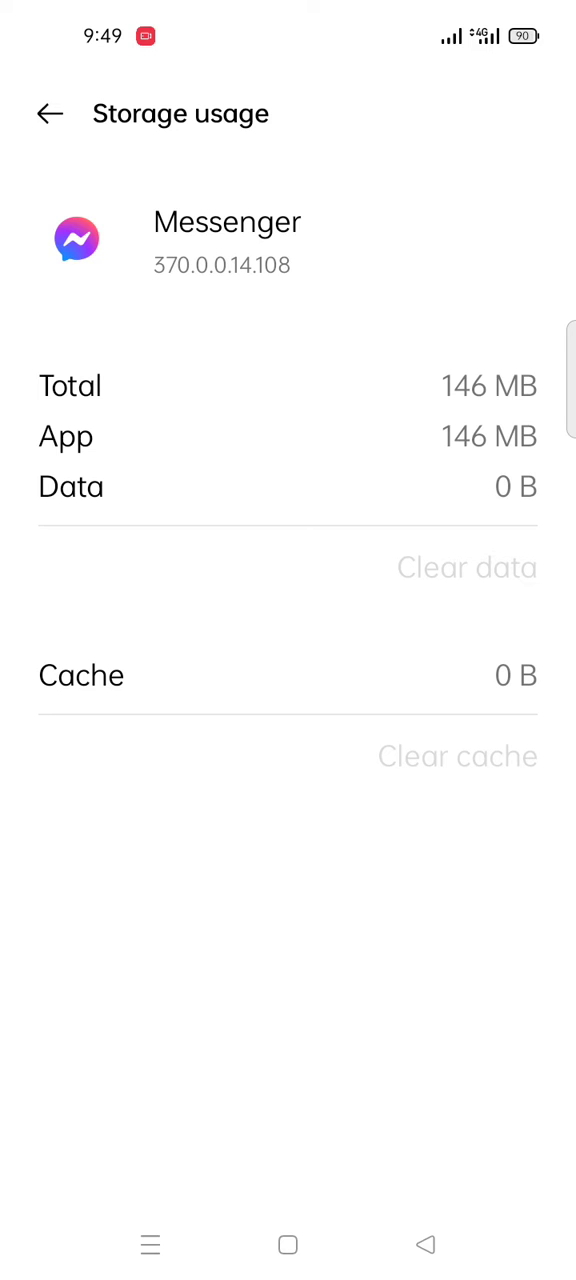
left_click(48, 113)
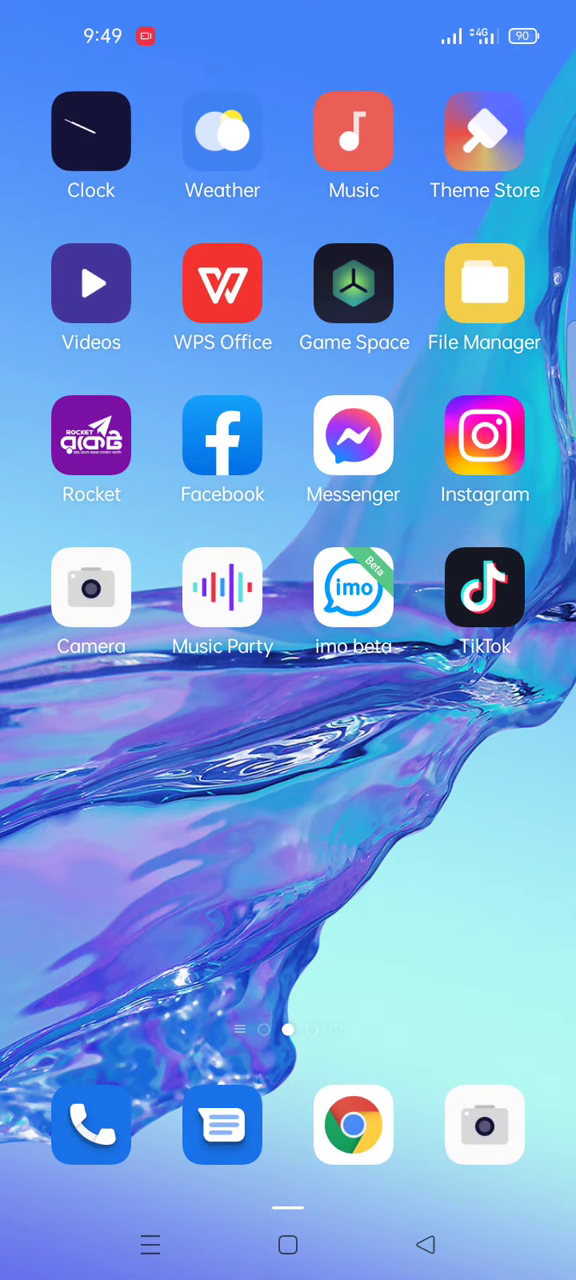
- Launch Messenger from the home screen icon
left_click(353, 435)
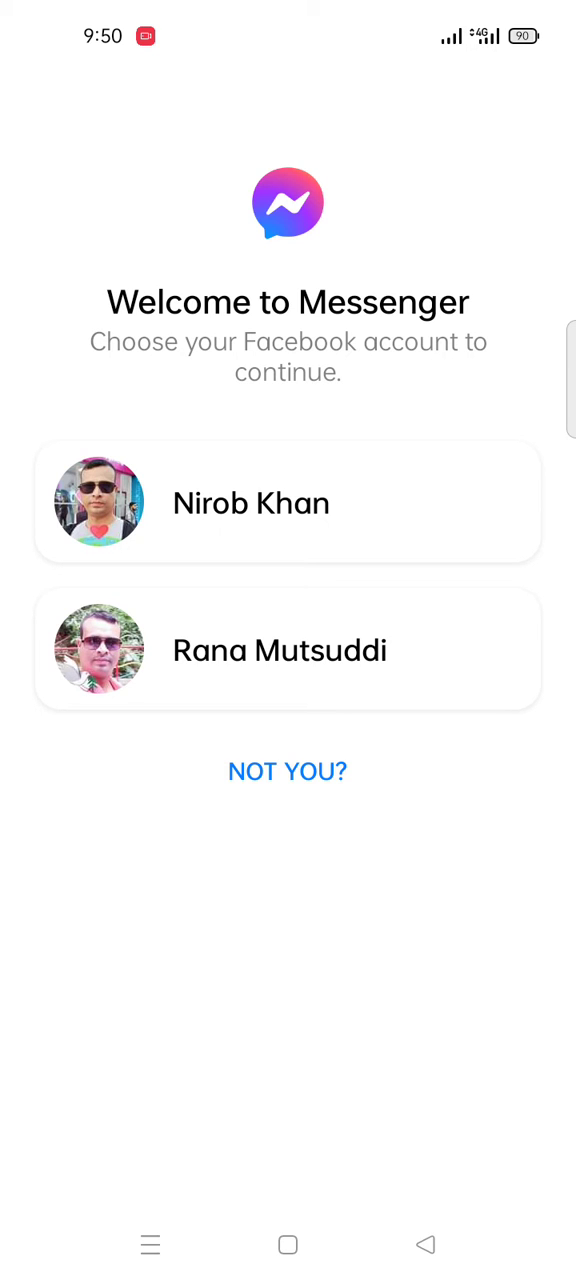
- Continue with the saved Facebook account on the Welcome to Messenger screen
left_click(288, 503)
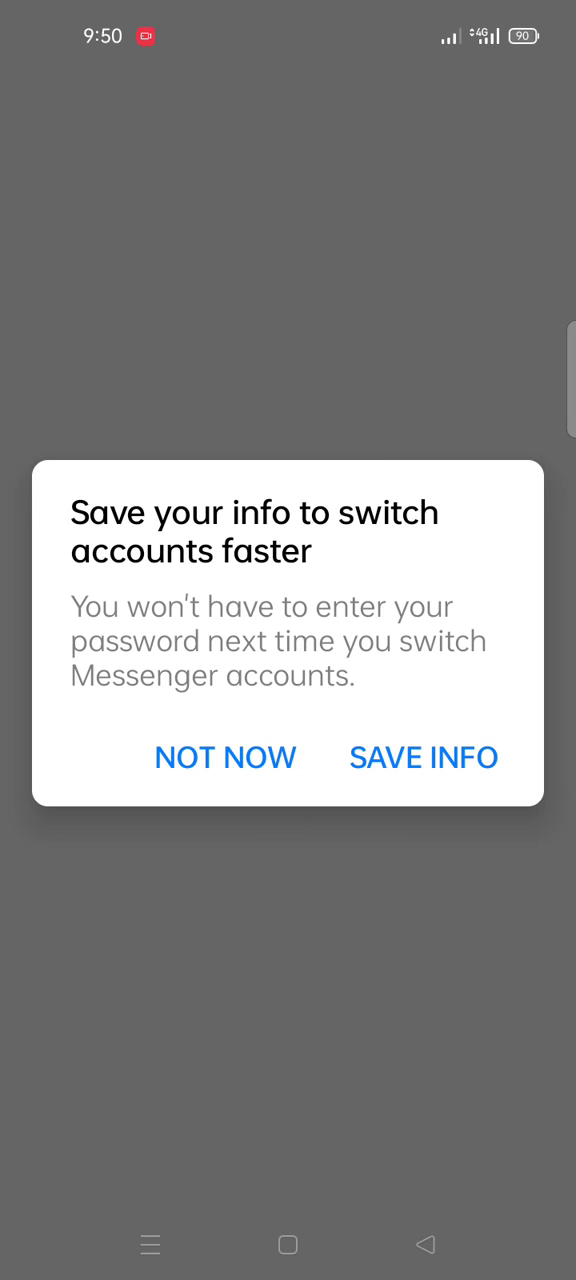
- Decline saving login info and skip uploading phone contacts
left_click(225, 757)
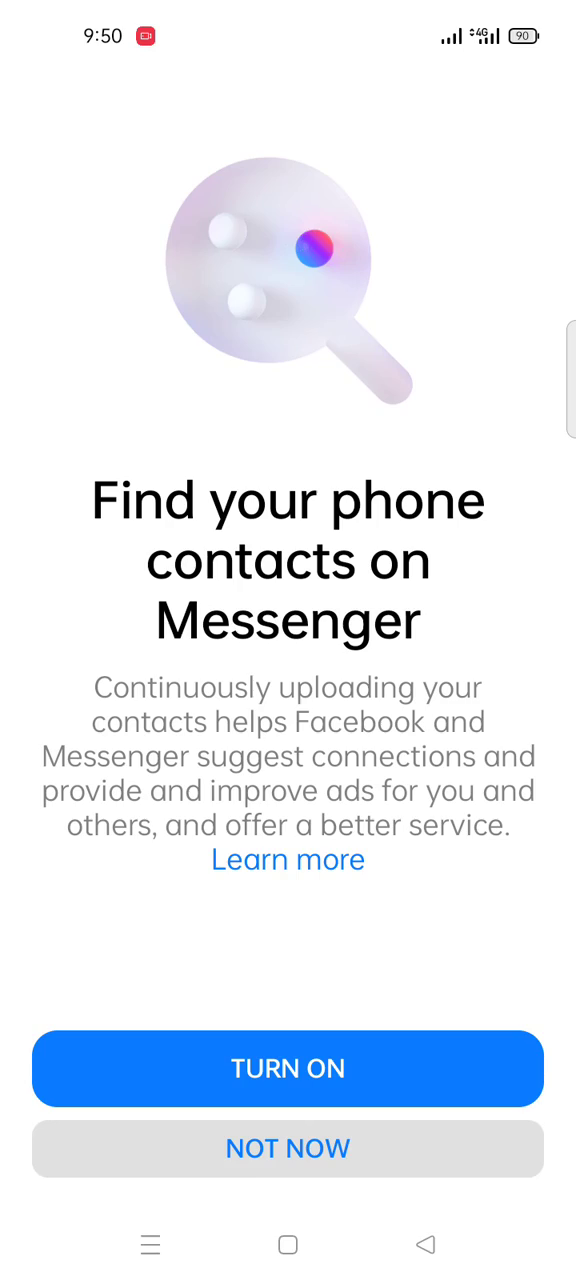
left_click(288, 1148)
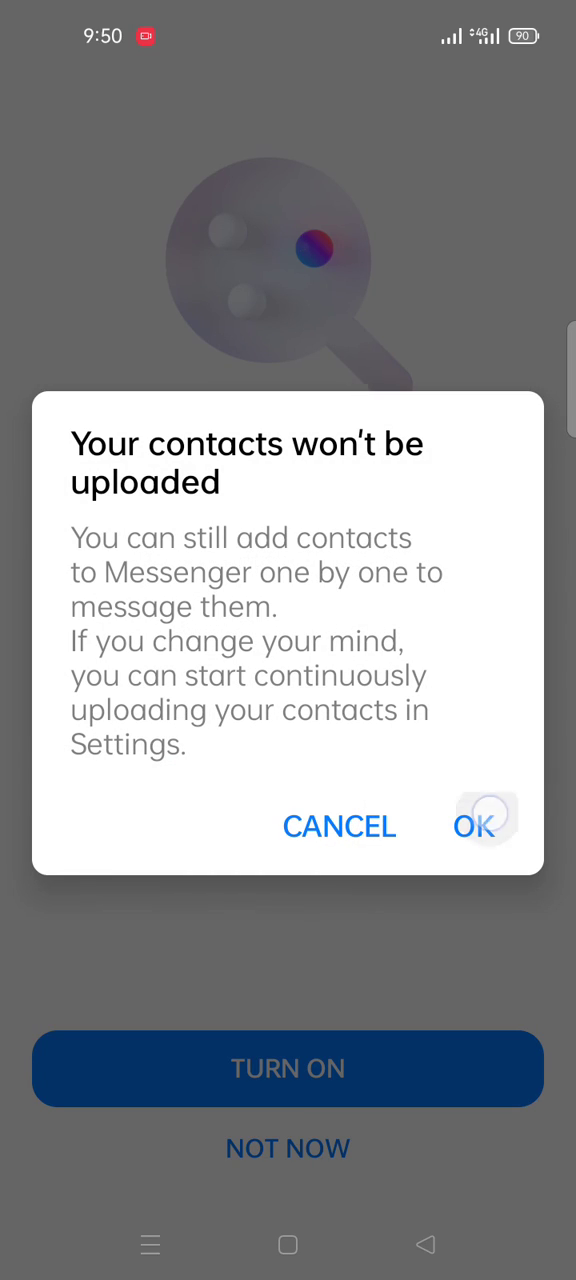
left_click(474, 825)
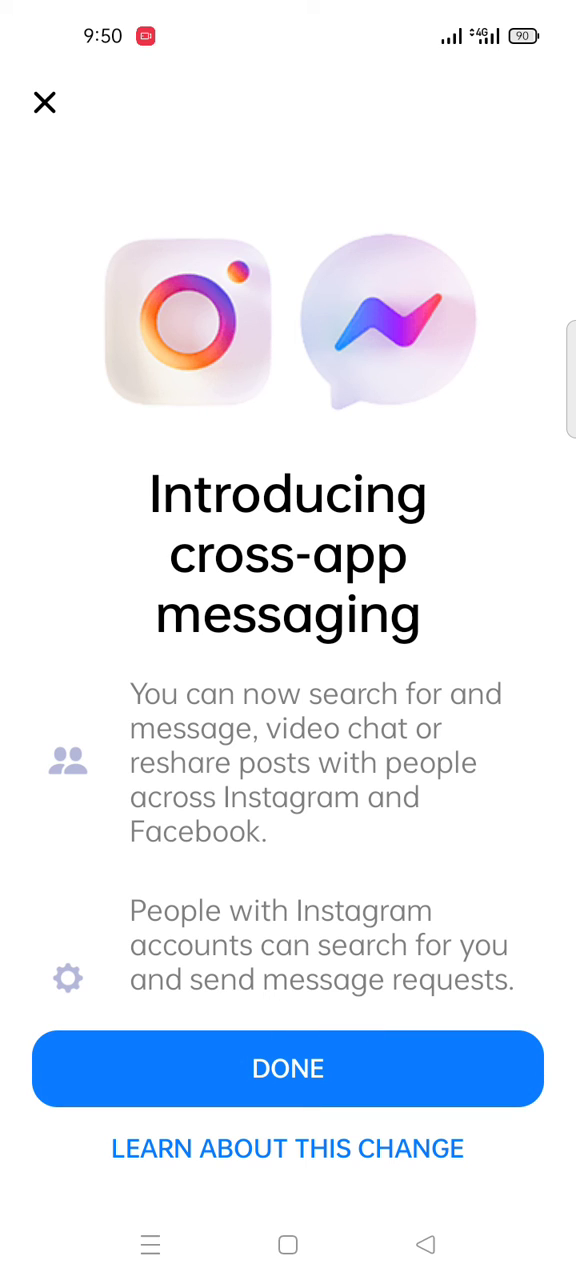
- Dismiss the cross-app messaging and Page messages notices, then scroll the Chats list
left_click(288, 1068)
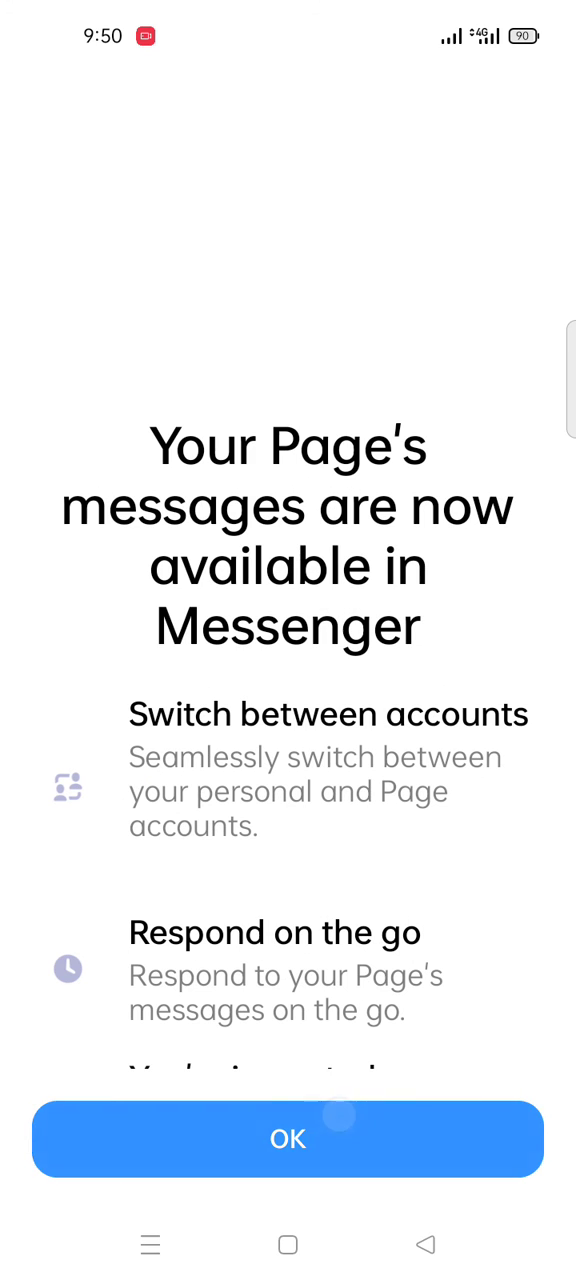
left_click(288, 1139)
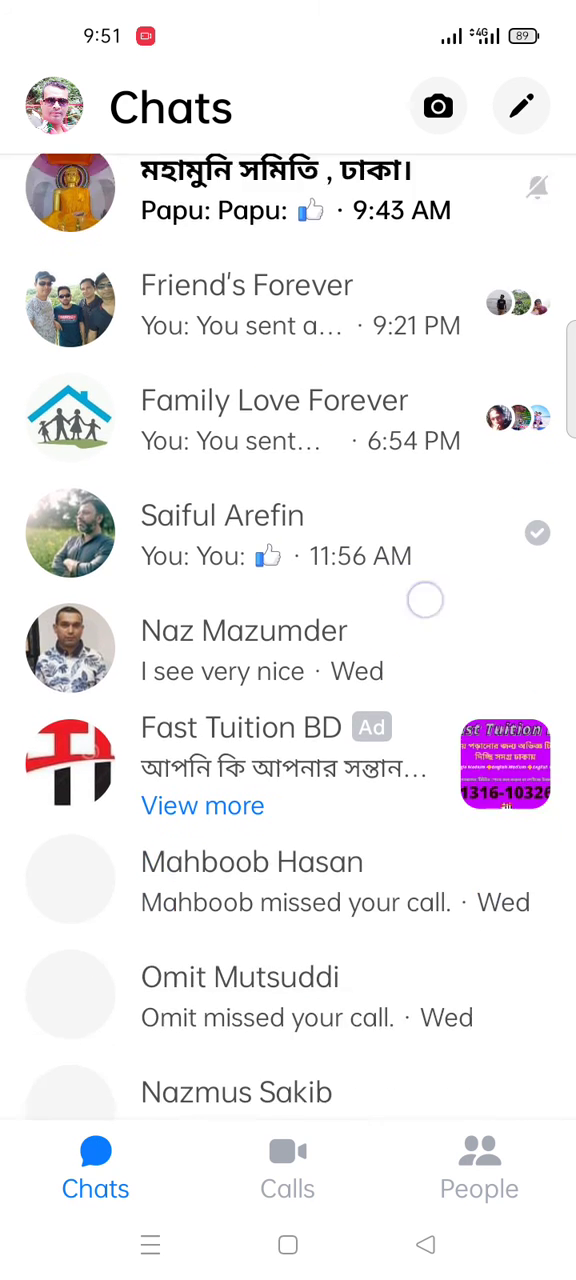
scroll("down", 3)
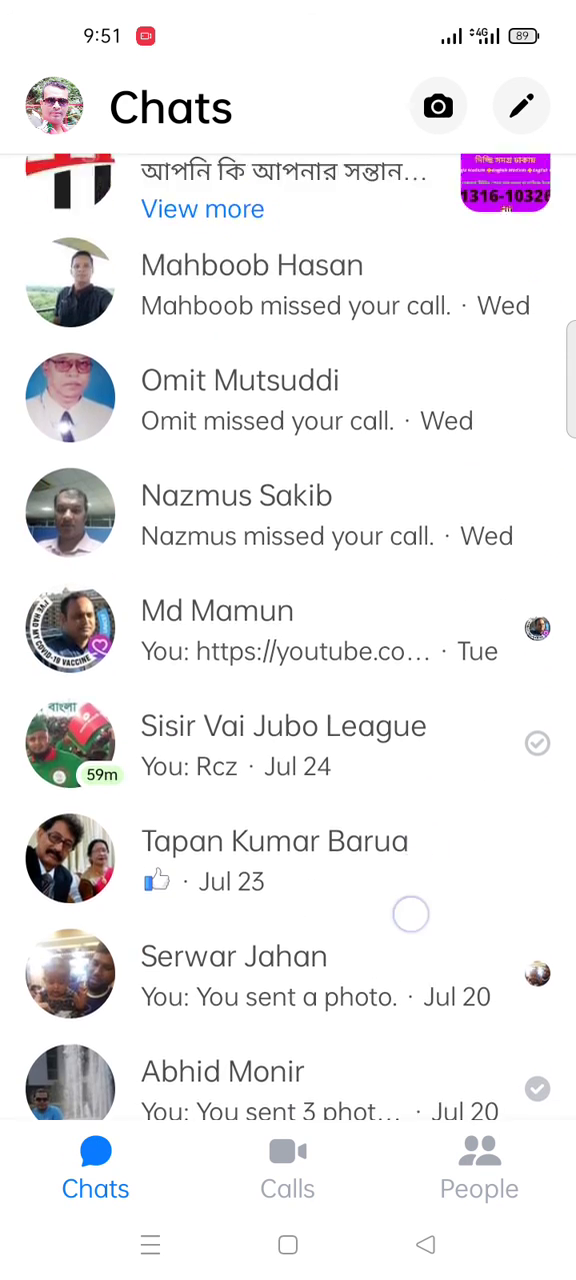